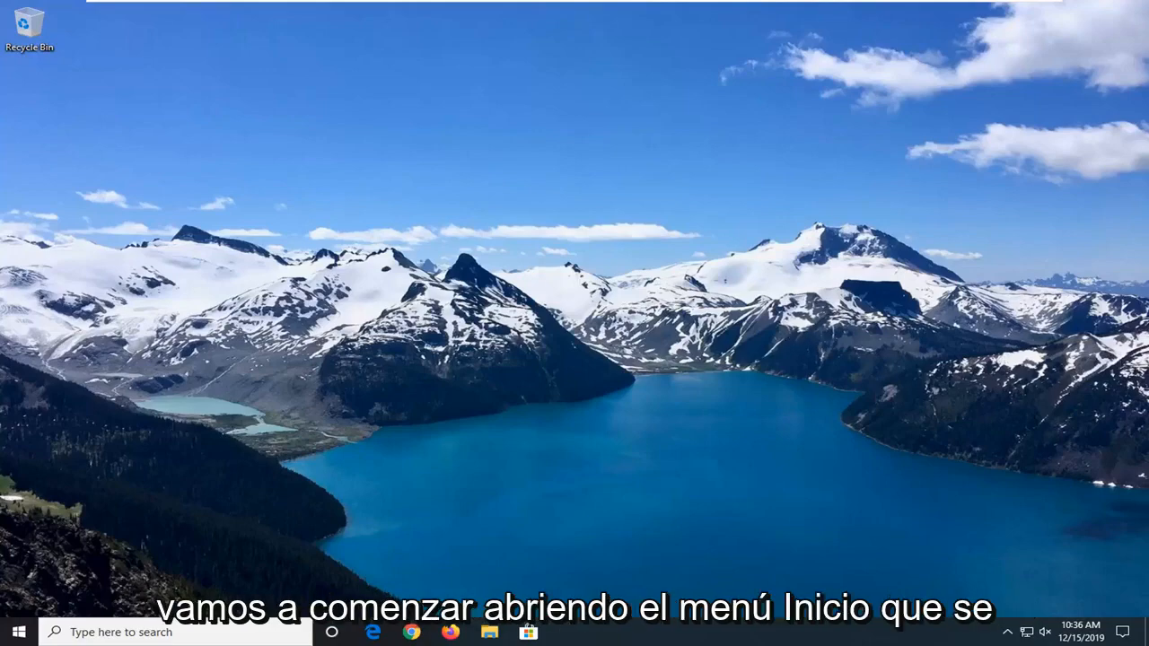
- Search the Start menu for 'programs and features' to reach Apps & features
left_click(14, 632)
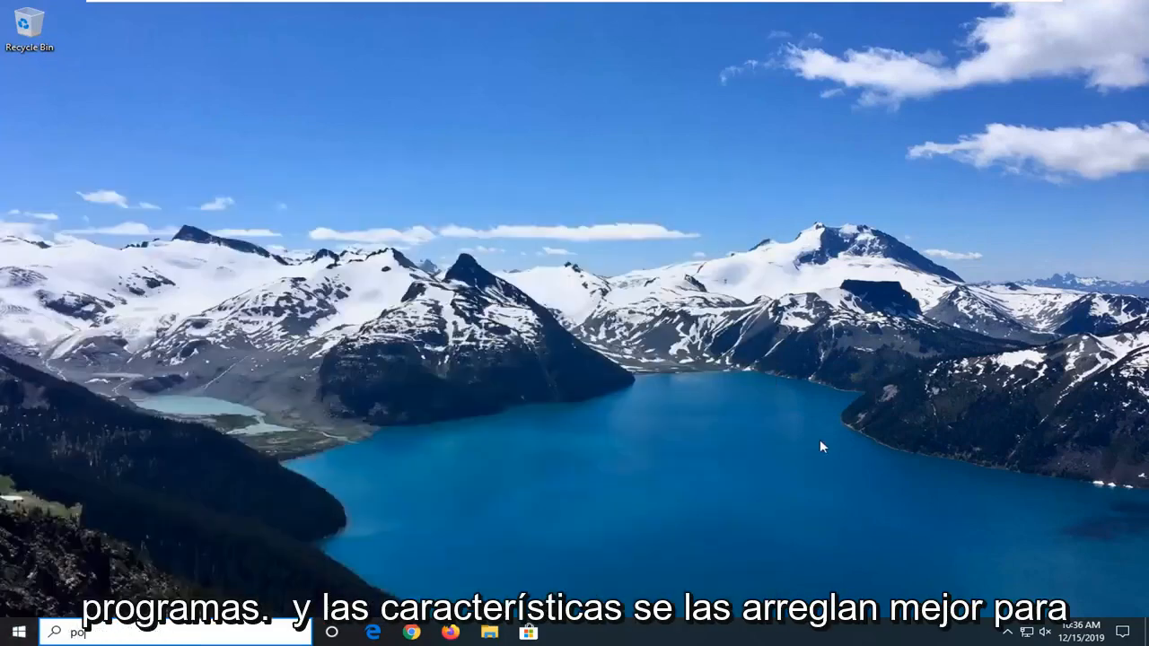
type("programs")
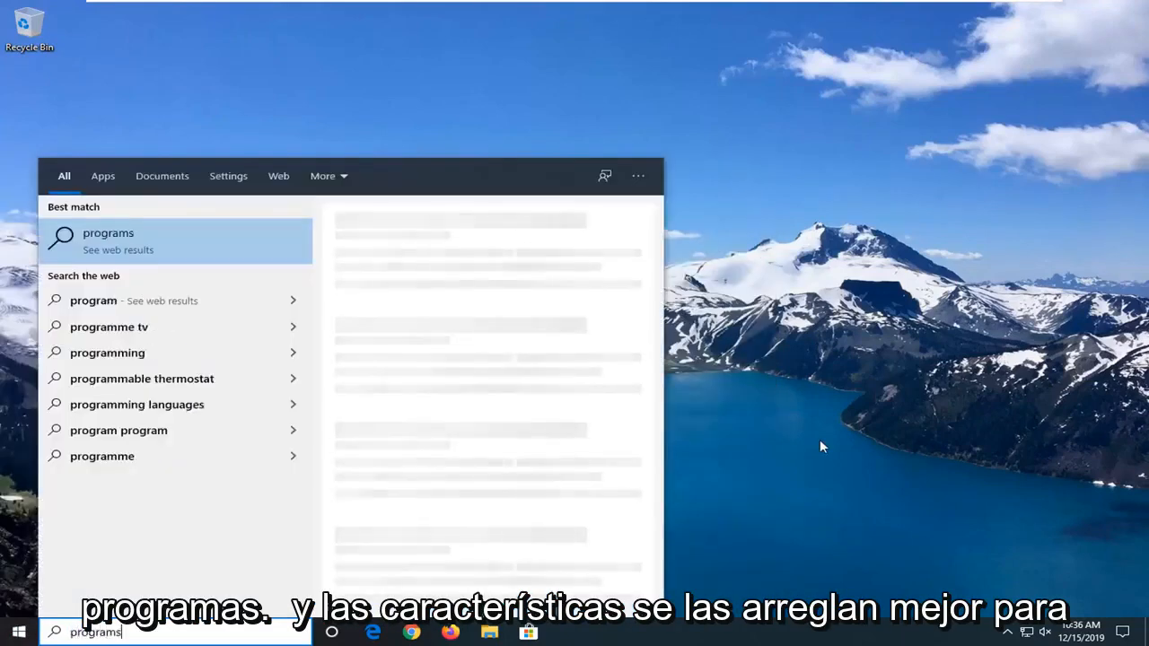
type("and feaurew")
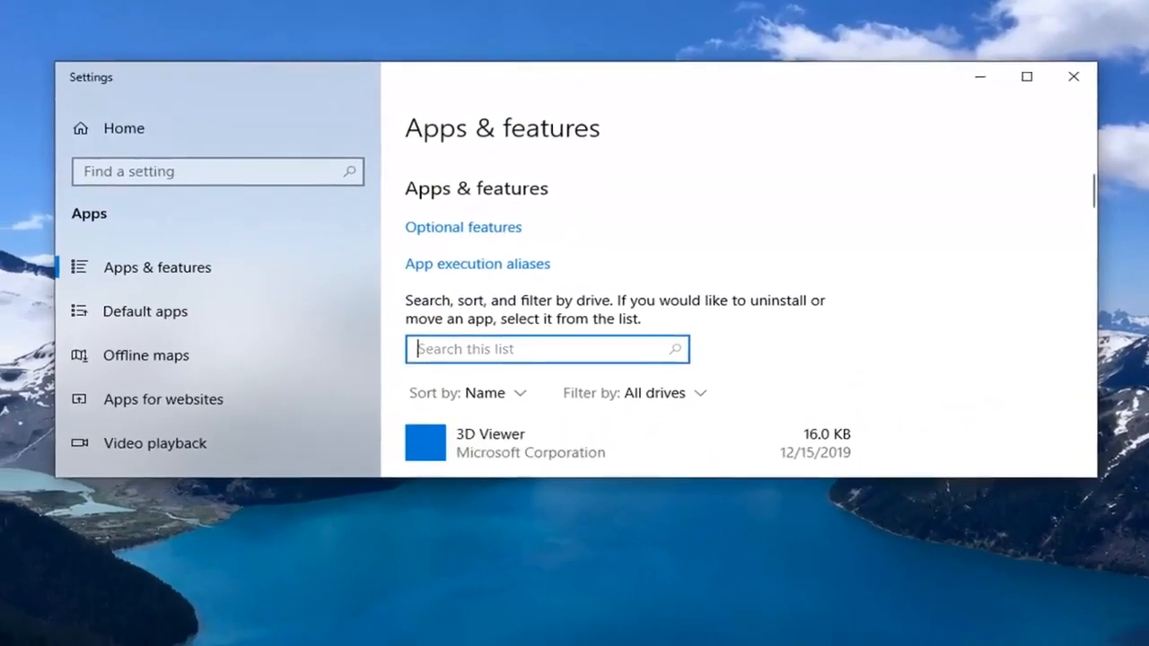
- Filter apps to 'office', modify Microsoft Office Professional 2016 and choose Quick Repair
type("office")
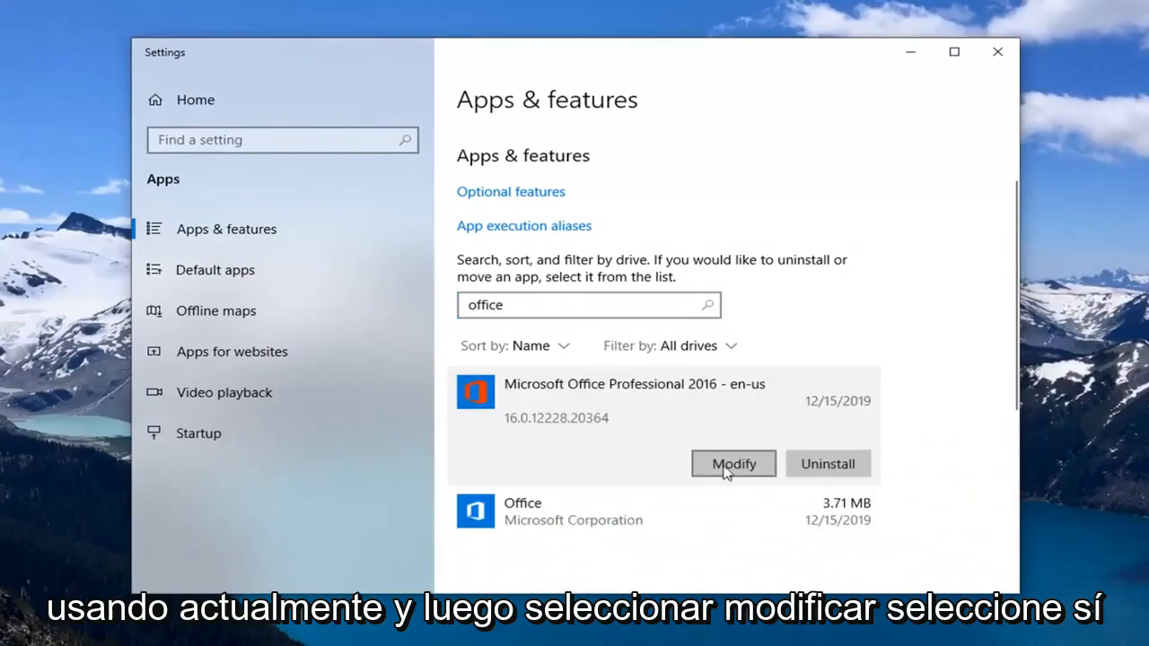
left_click(733, 463)
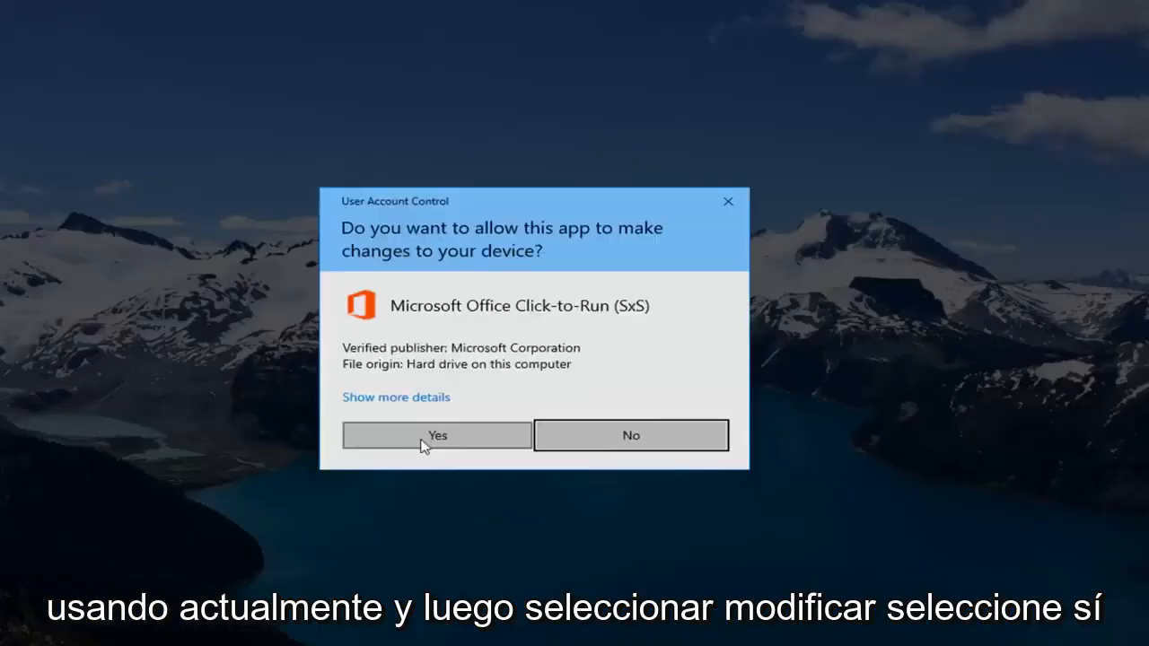
left_click(436, 435)
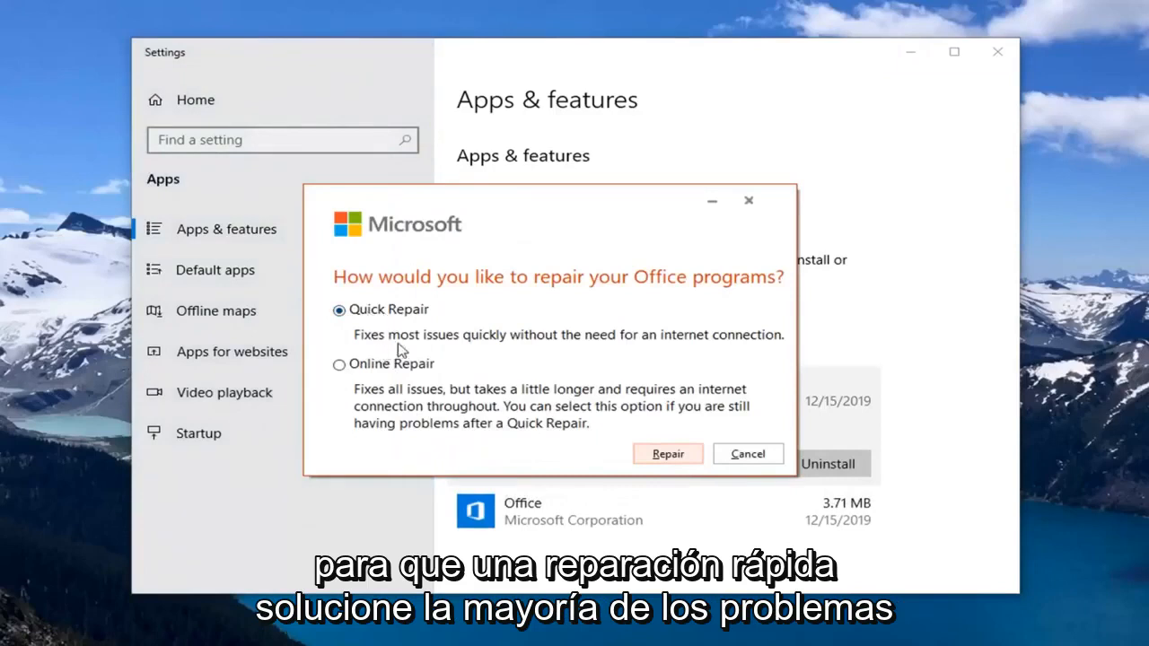
mouse_move(707, 345)
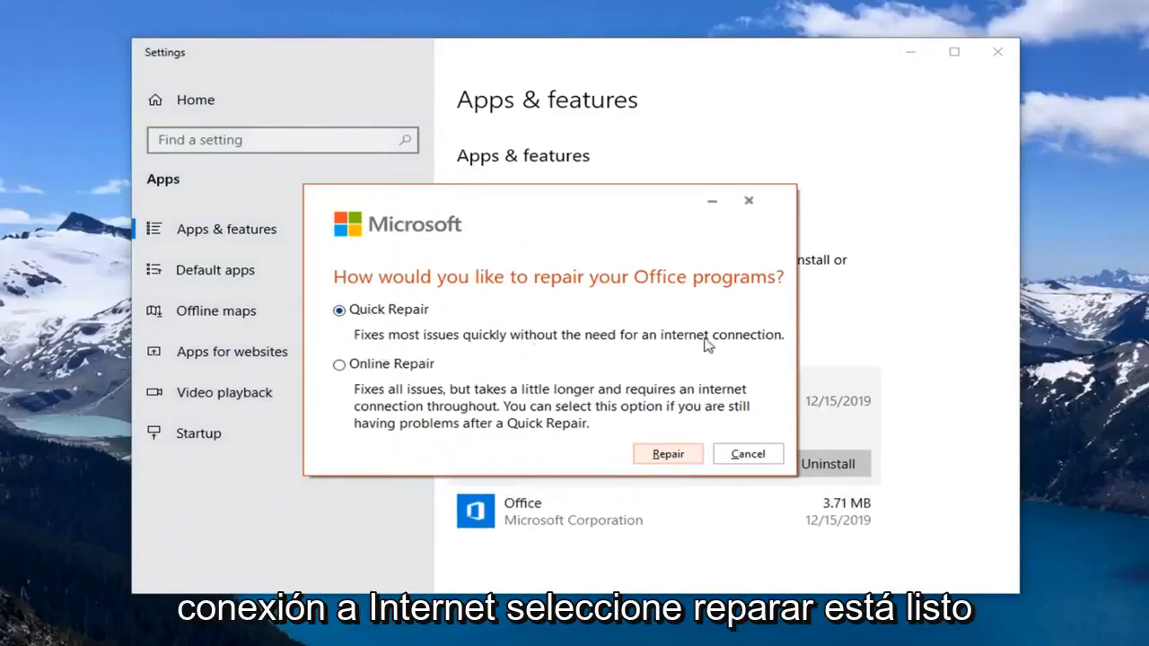
left_click(668, 452)
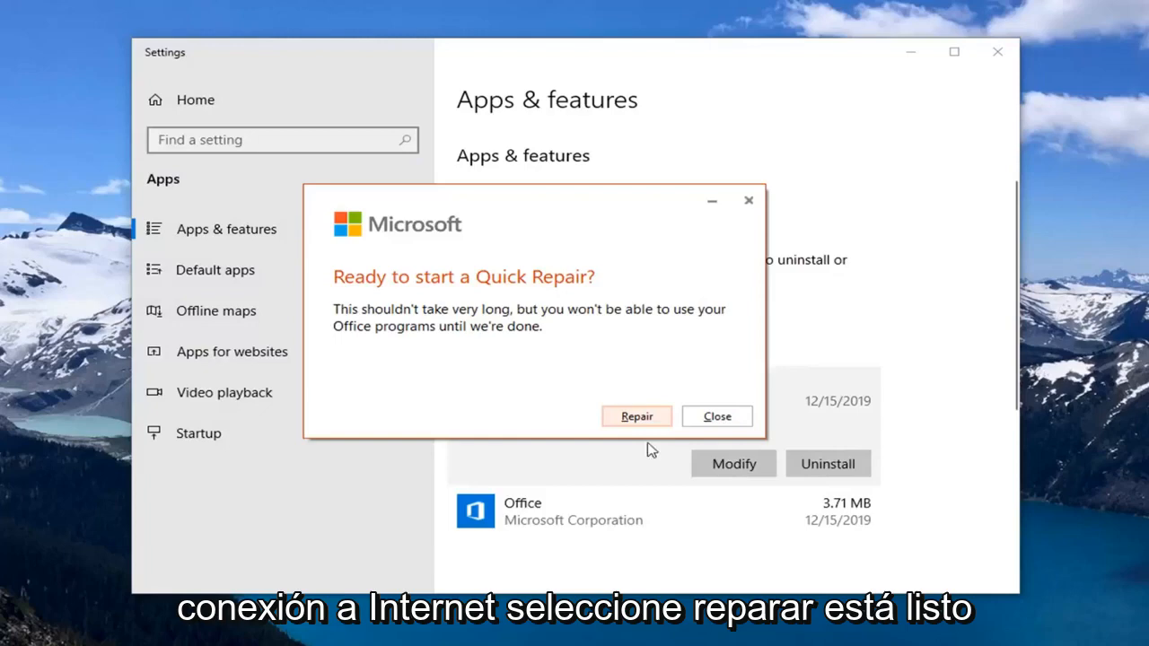
mouse_move(510, 316)
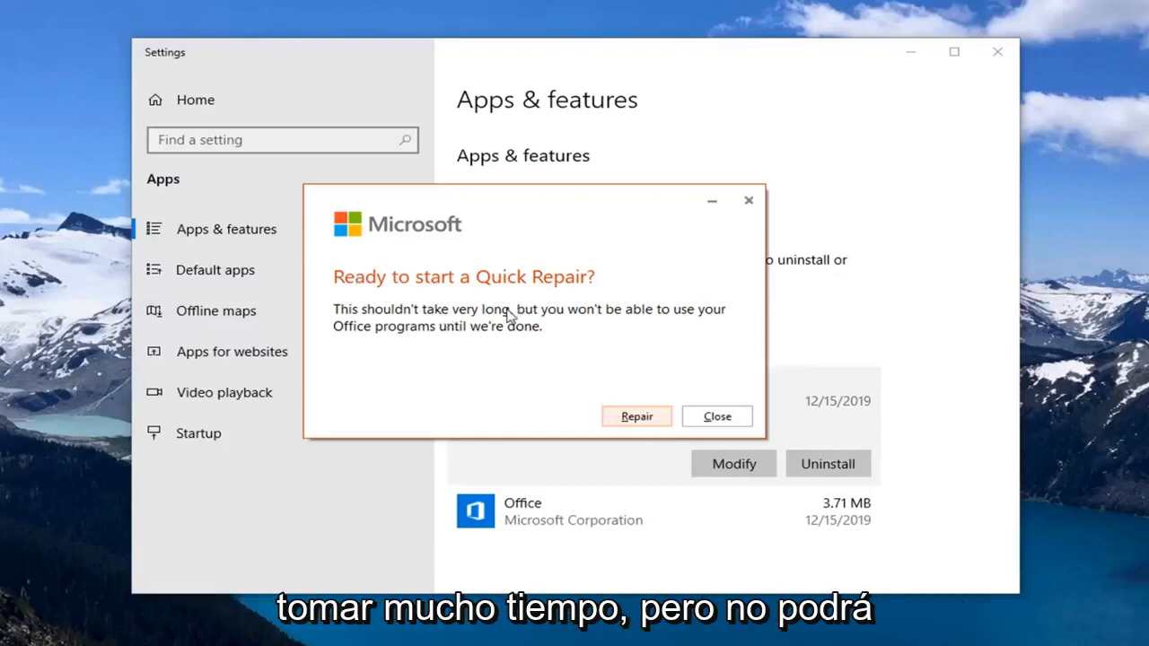
mouse_move(377, 377)
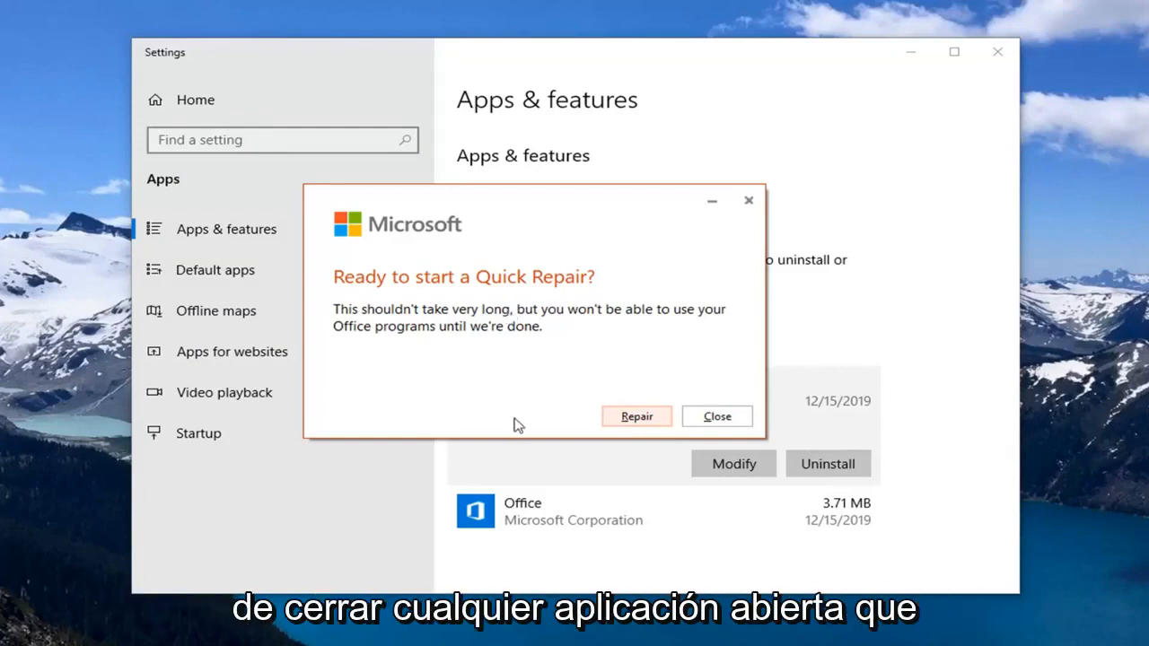
mouse_move(380, 467)
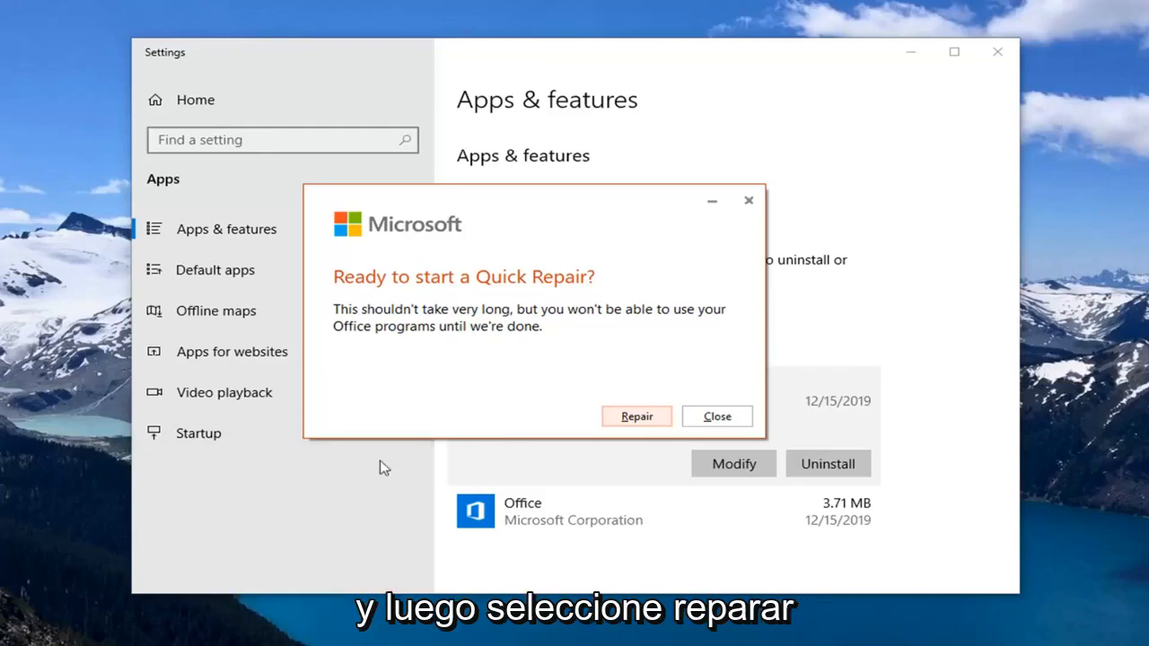
- Start the Quick Repair from the 'Ready to start a Quick Repair?' prompt
left_click(635, 417)
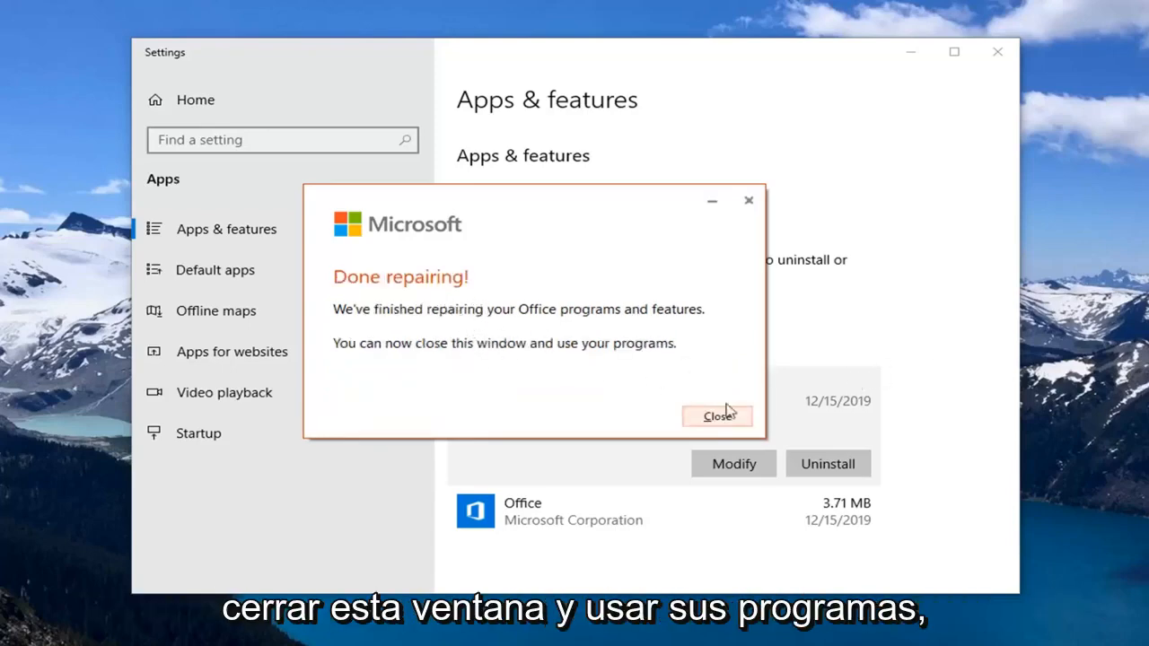
- Close the 'Done repairing!' message once the Office repair finishes
left_click(716, 417)
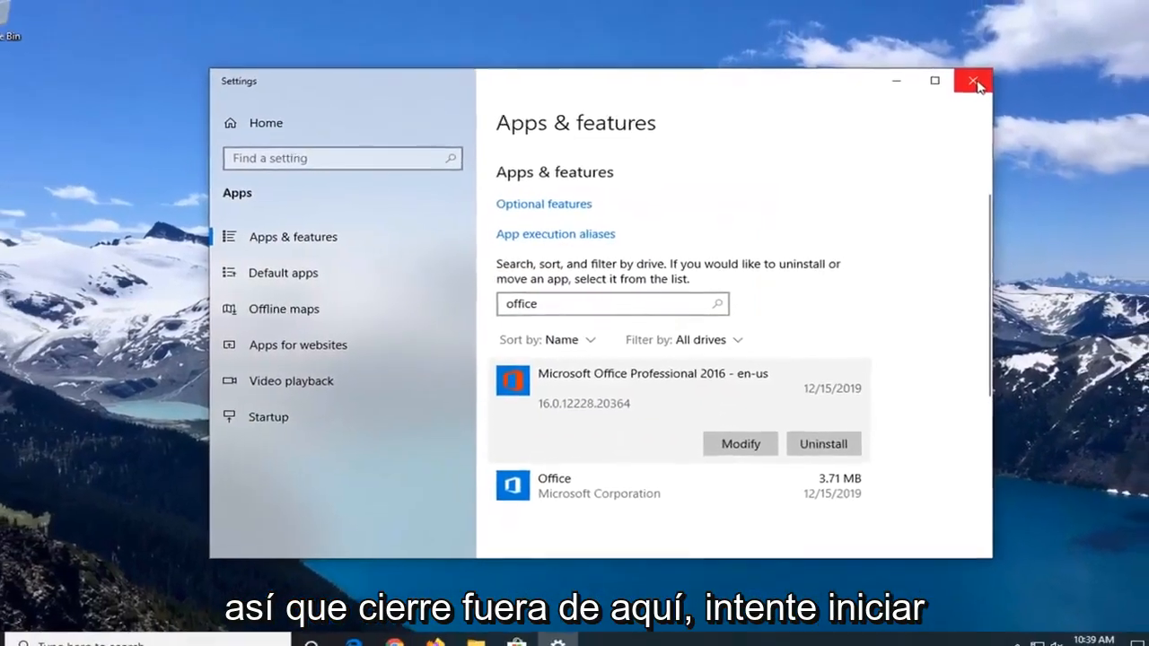